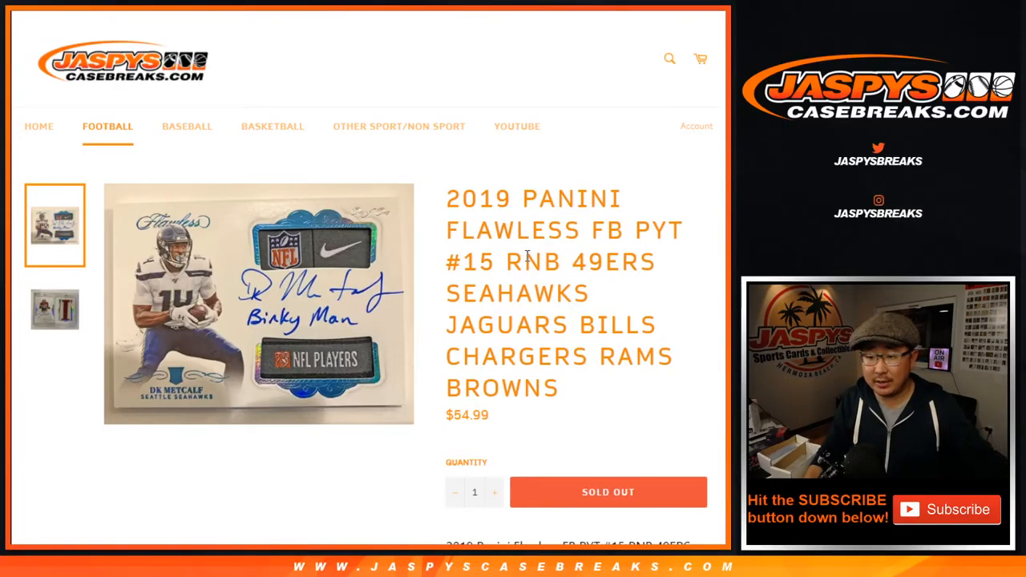
# Step: Highlight the team names in the 2019 Panini Flawless break title and scroll the listing
pyautogui.doubleClick(481, 262)
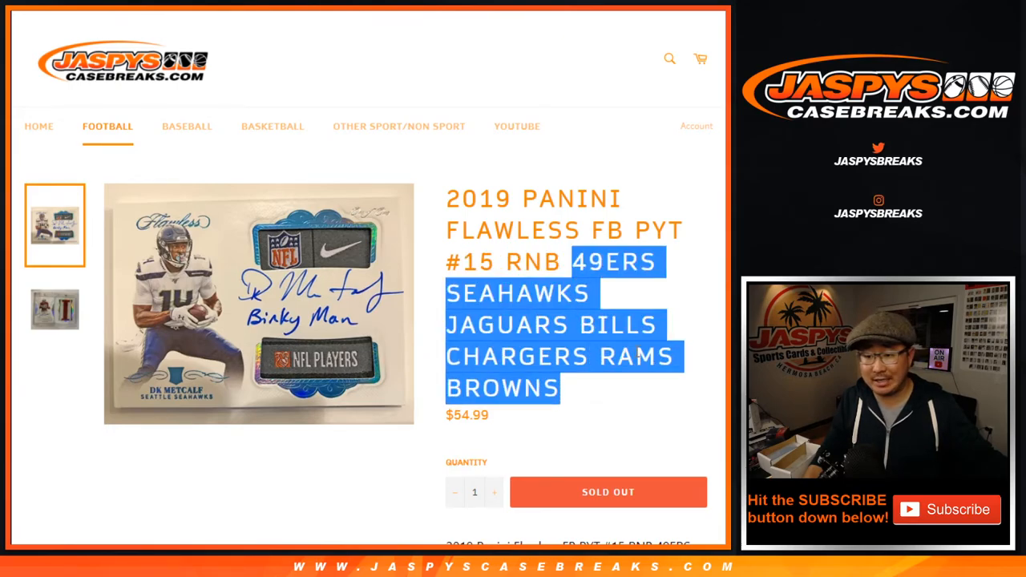
pyautogui.scroll(-3)
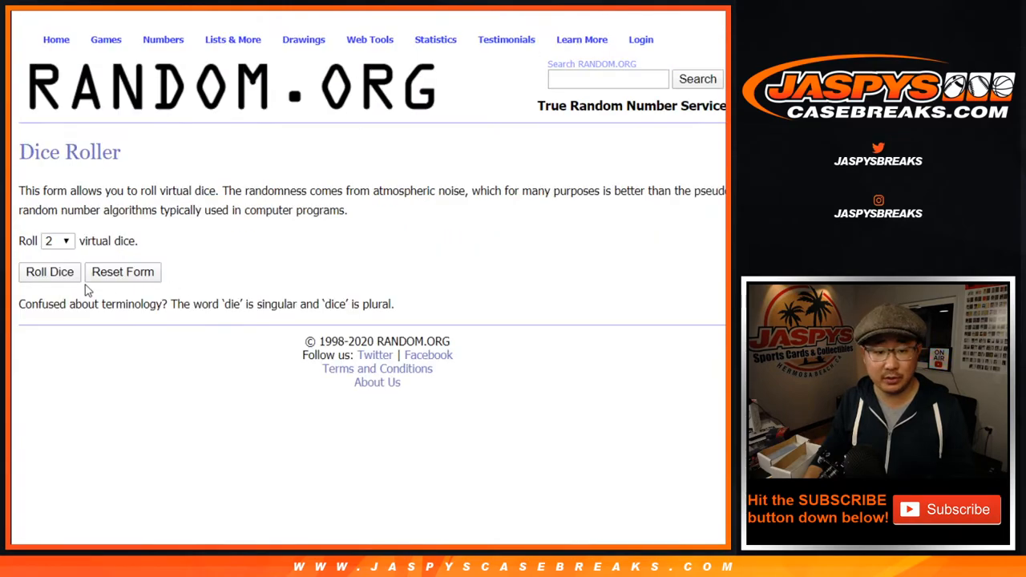
# Step: Shuffle the ten participant names repeatedly in the List Randomizer, then return to edit the list
pyautogui.click(48, 272)
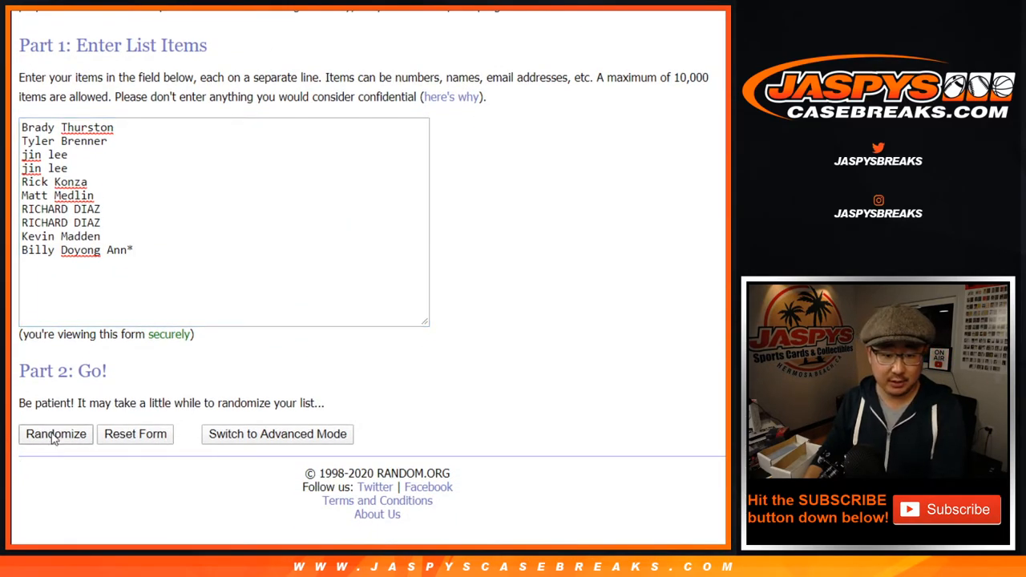
pyautogui.click(56, 434)
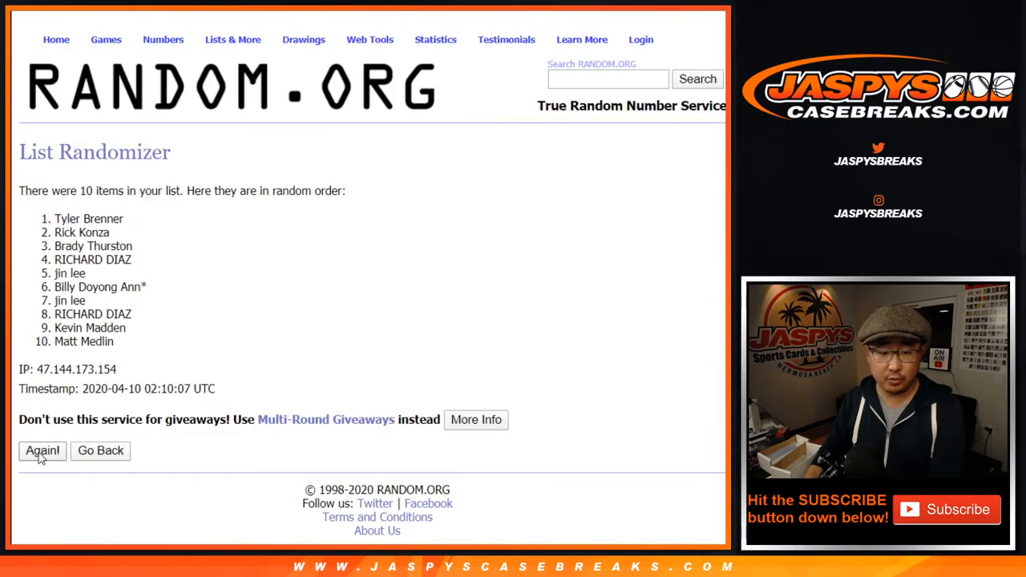
pyautogui.click(43, 450)
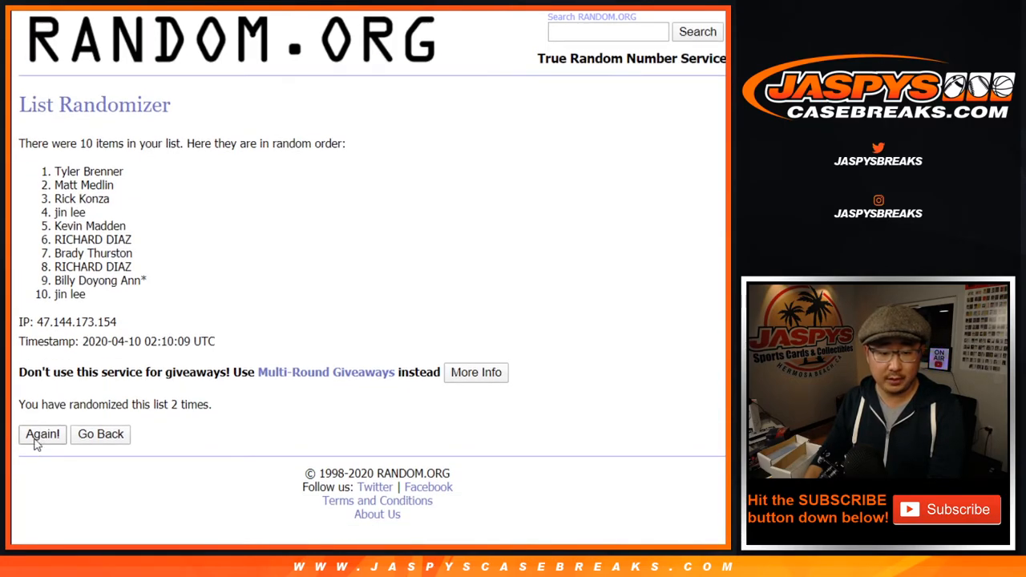
pyautogui.click(42, 433)
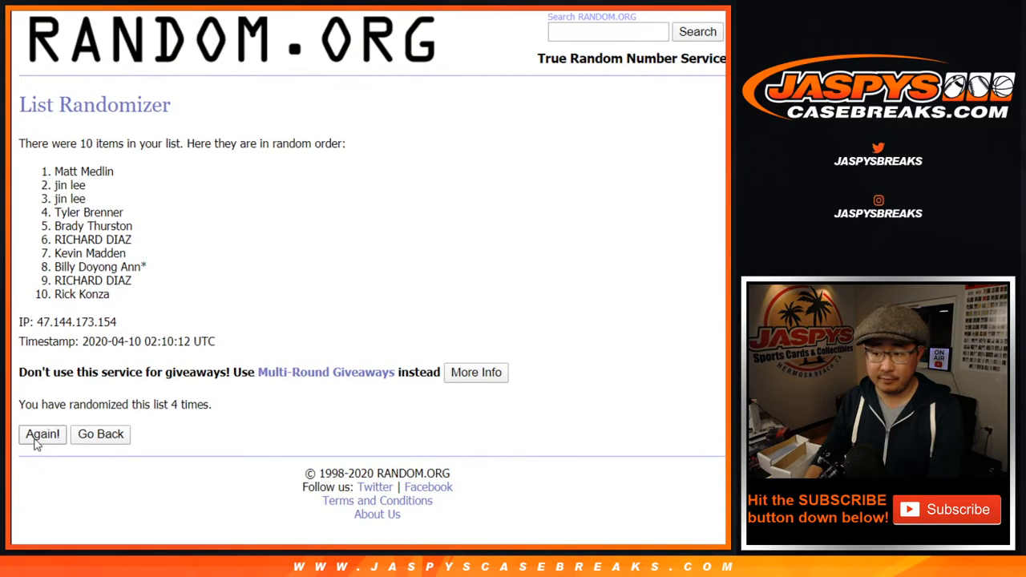
pyautogui.click(41, 434)
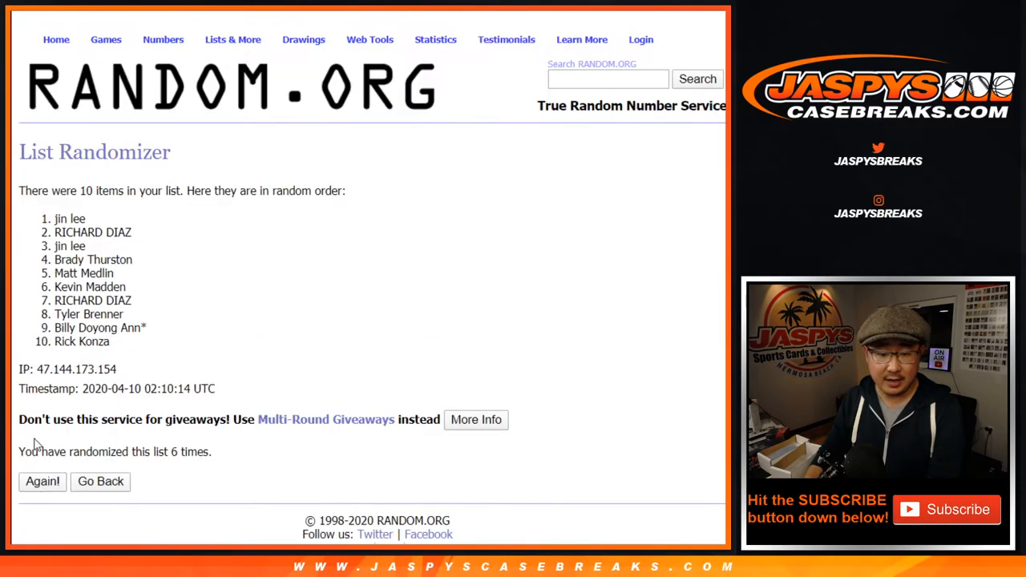
pyautogui.click(43, 481)
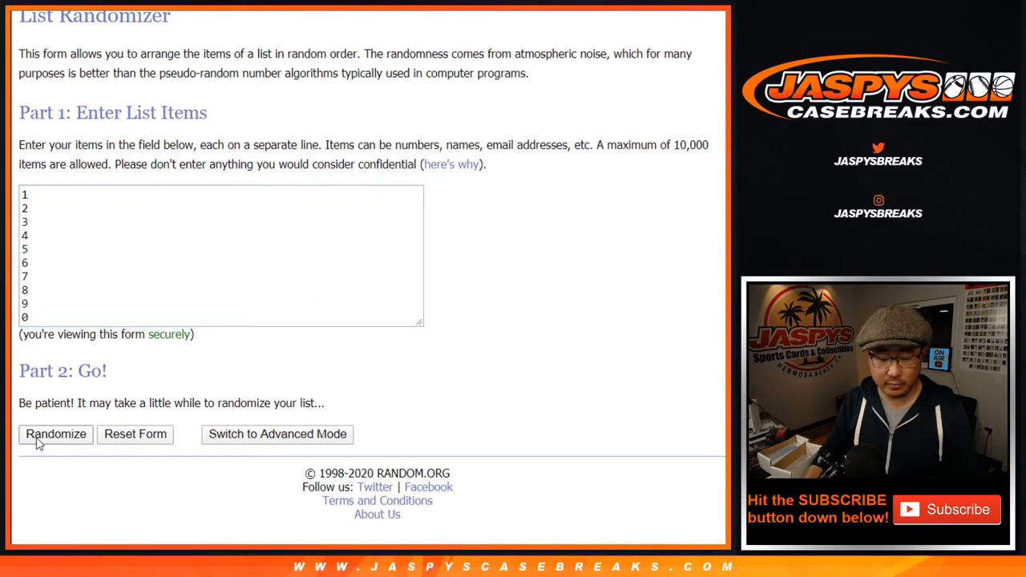
# Step: Shuffle digits 0–9 several more times and copy the final digit order
pyautogui.click(56, 434)
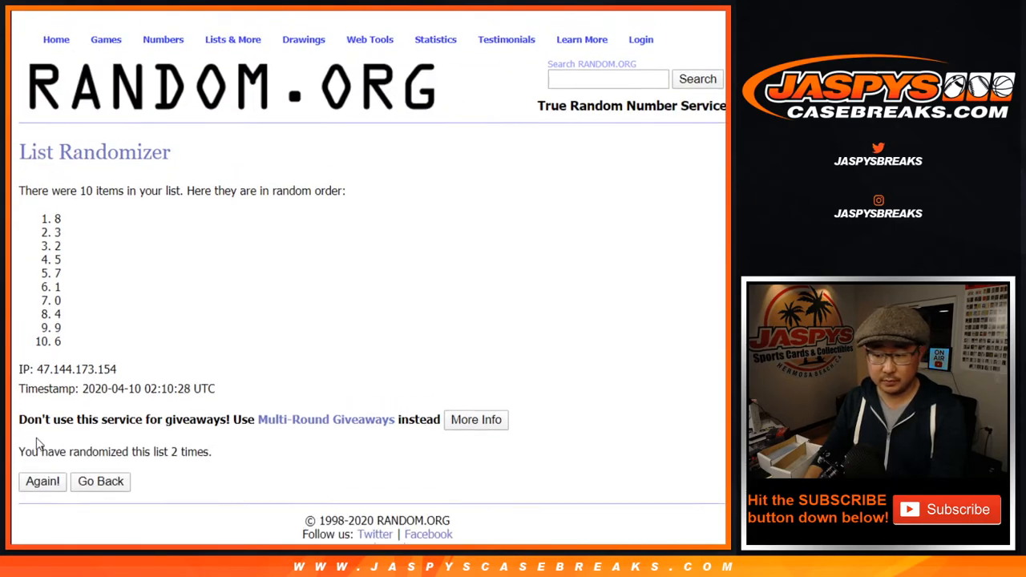
pyautogui.click(42, 481)
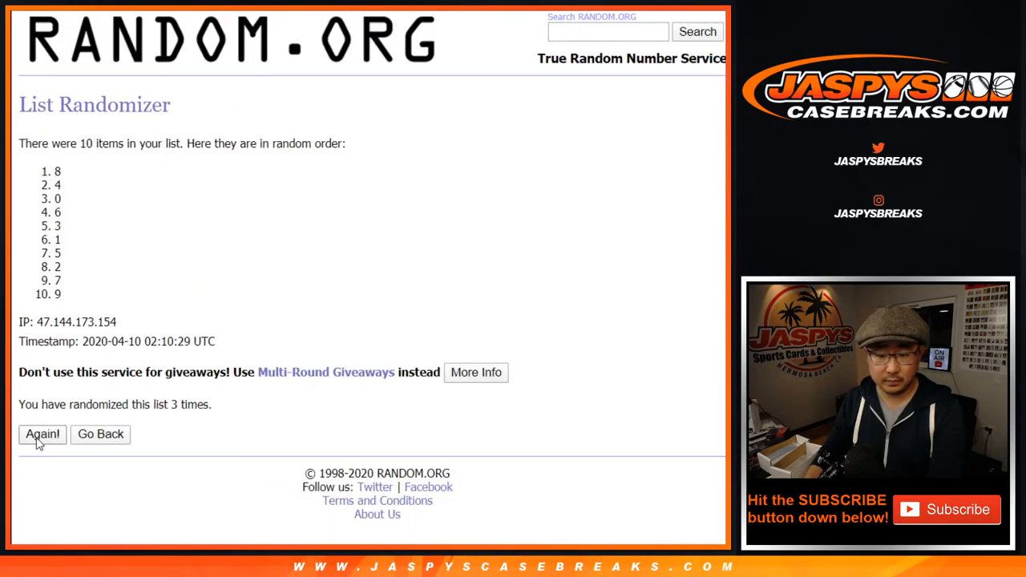
pyautogui.click(42, 433)
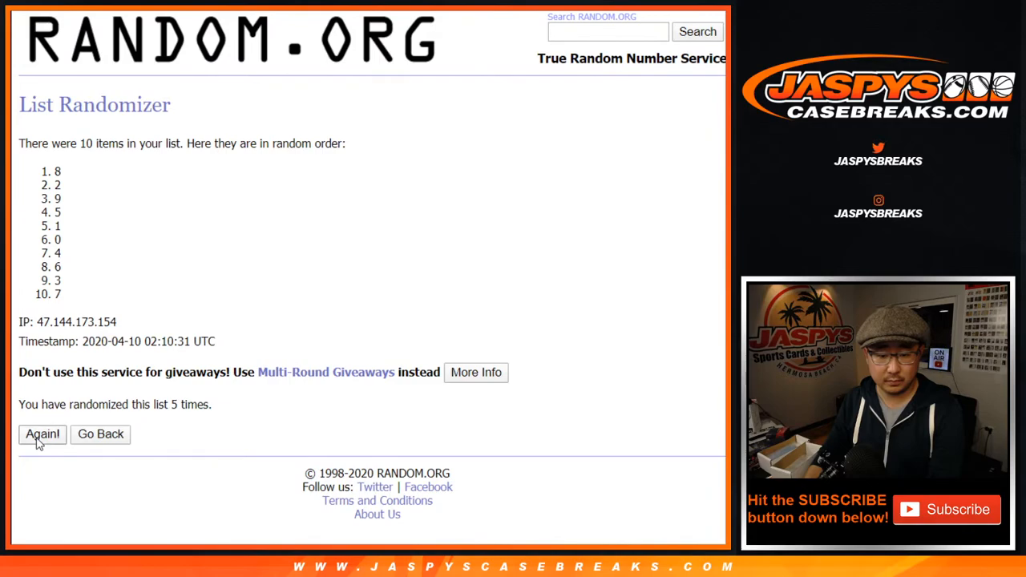
pyautogui.click(42, 433)
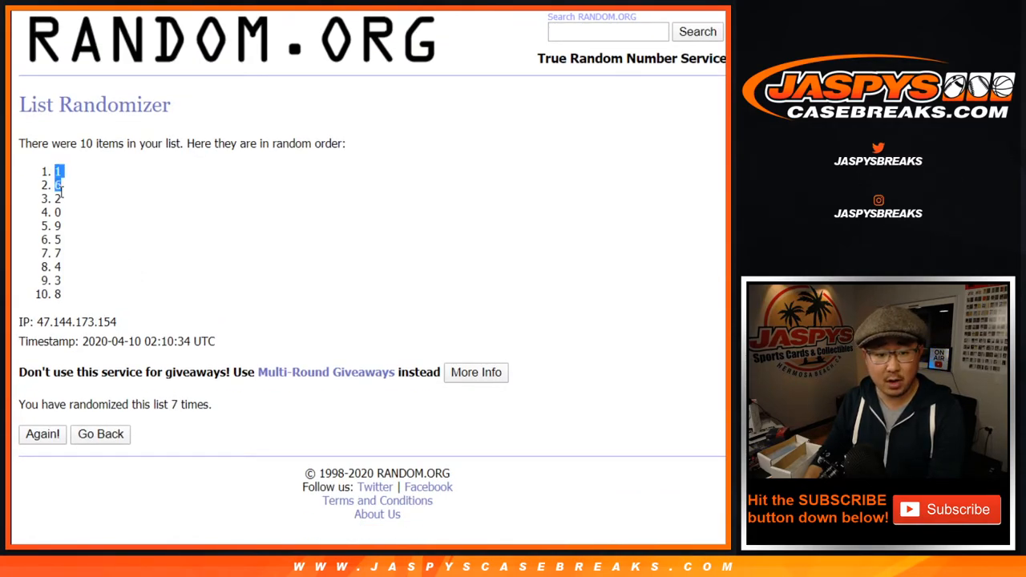
pyautogui.moveTo(58, 171); pyautogui.dragTo(58, 267)
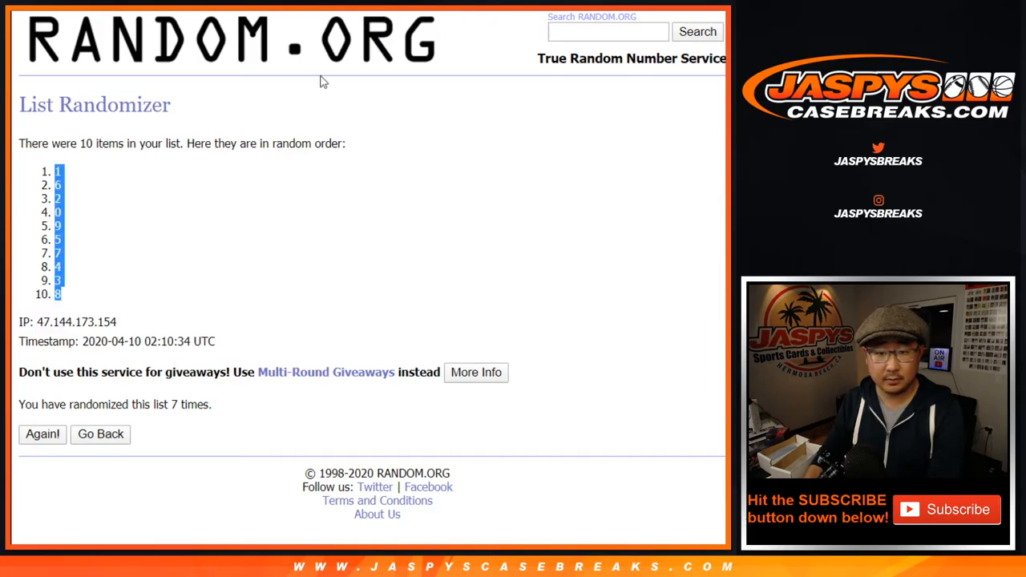
pyautogui.rightClick(136, 126)
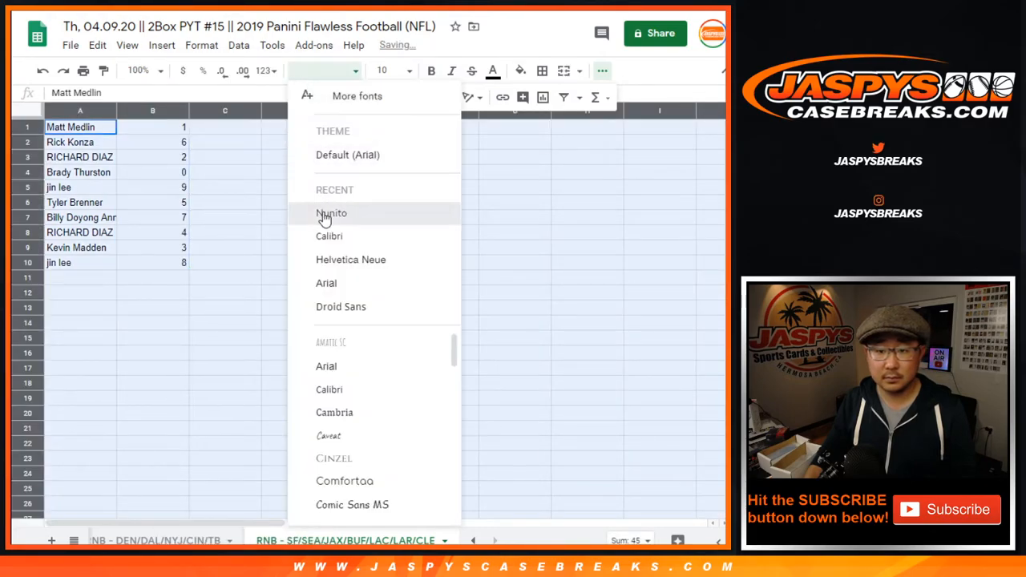
pyautogui.click(331, 212)
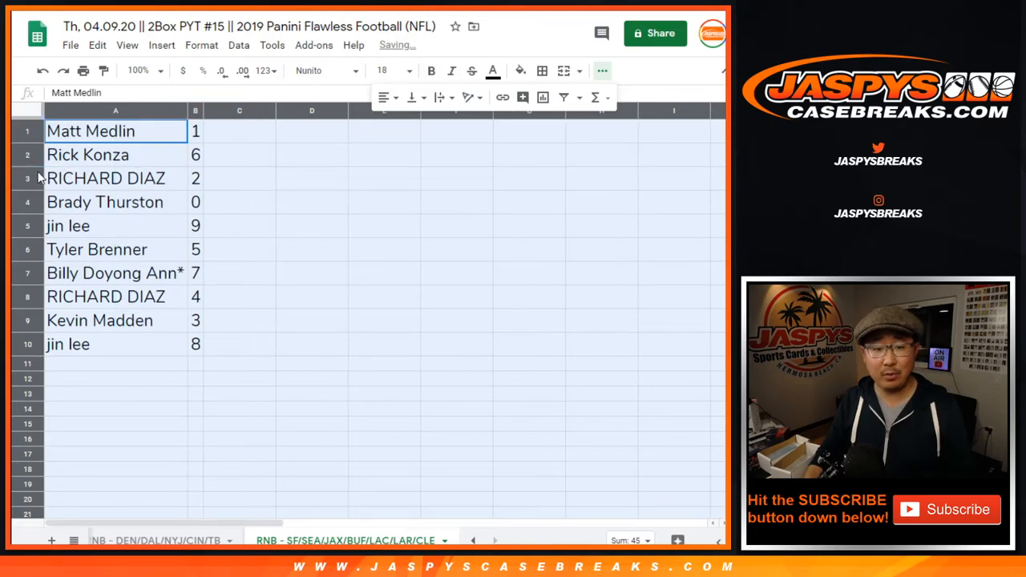
pyautogui.click(104, 202)
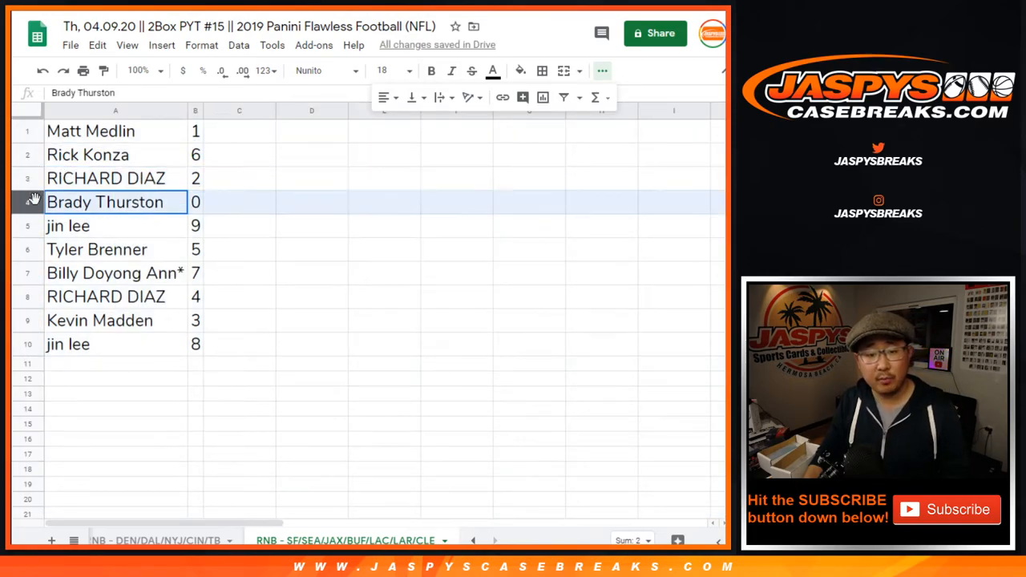
pyautogui.click(115, 250)
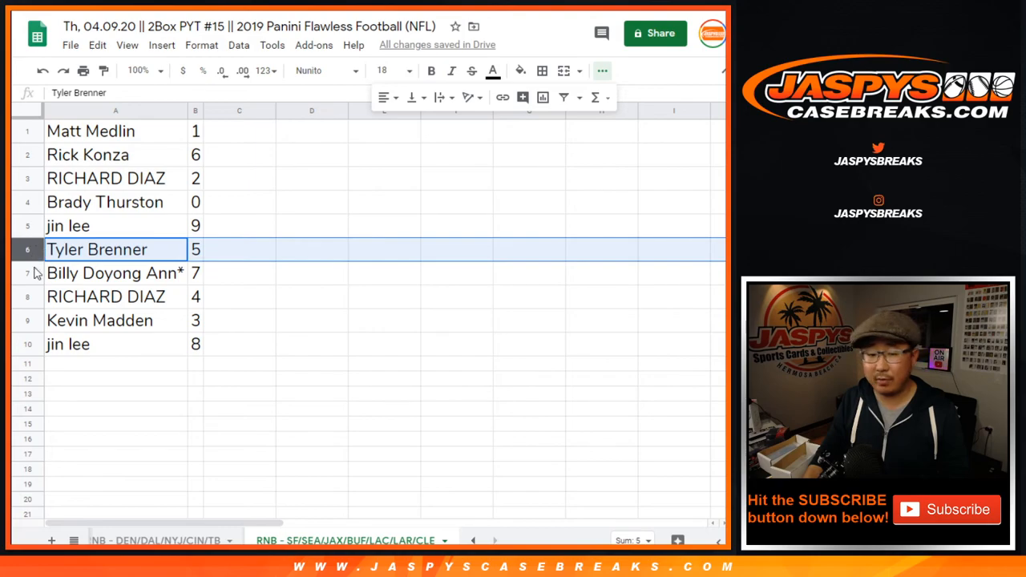
pyautogui.click(99, 319)
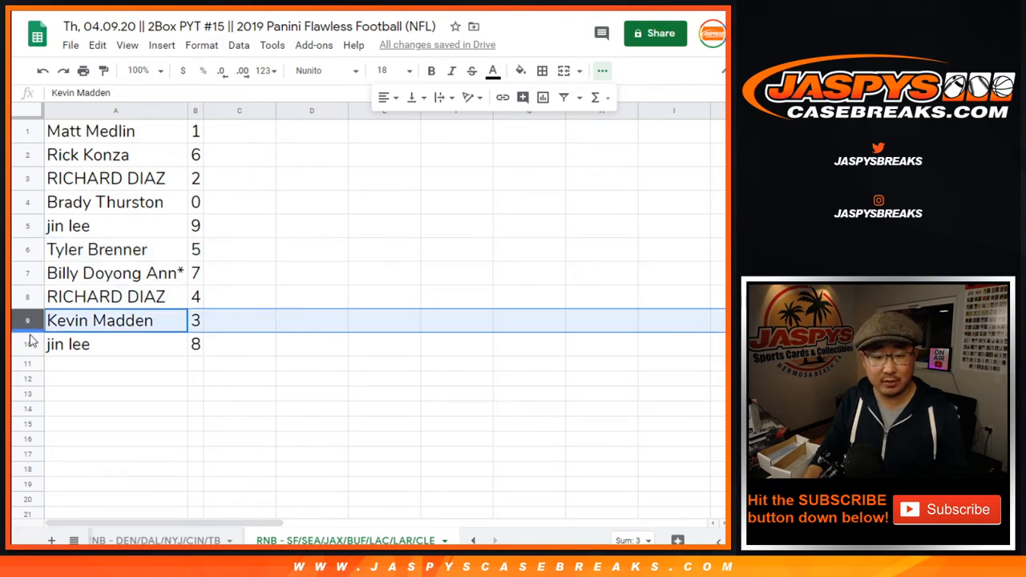